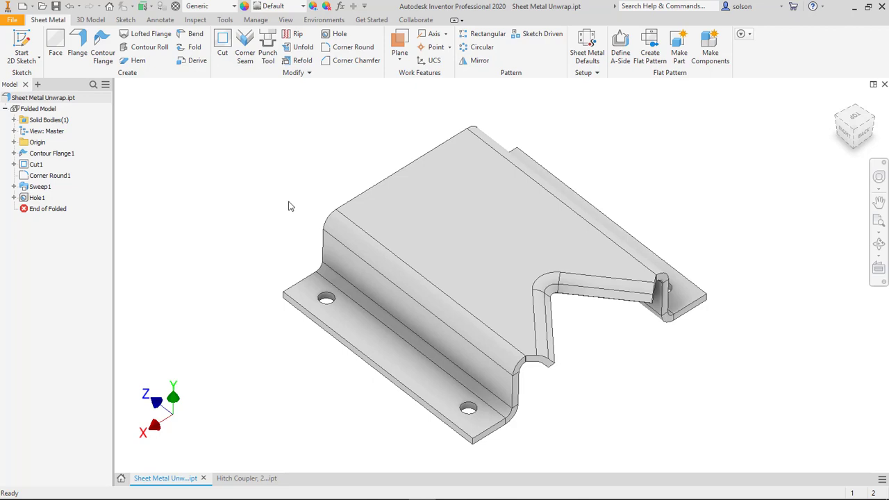
mouse_move(156, 266)
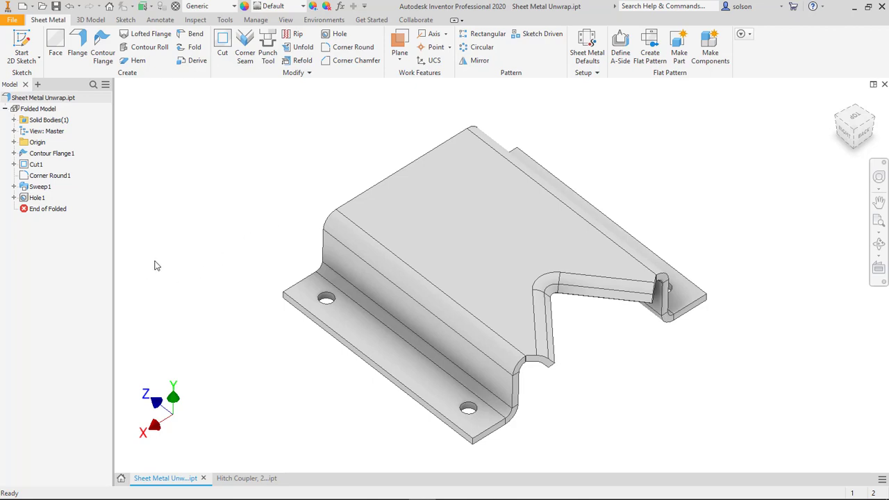
mouse_move(191, 240)
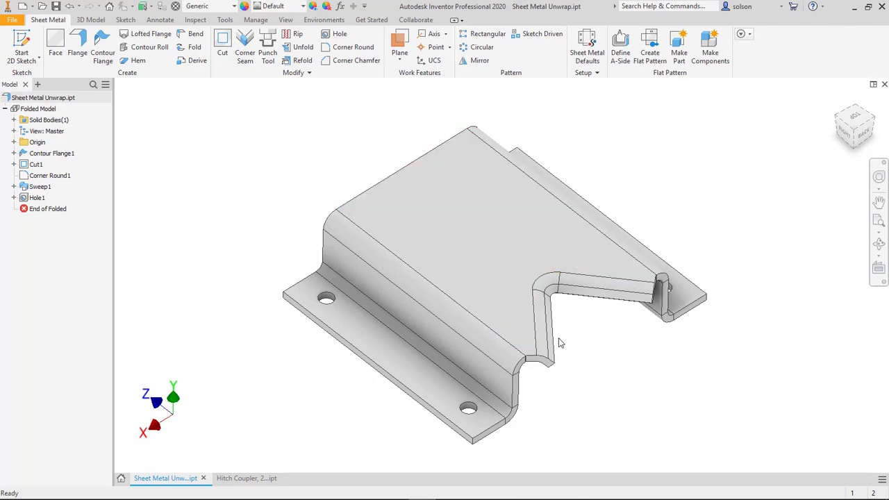
mouse_move(153, 264)
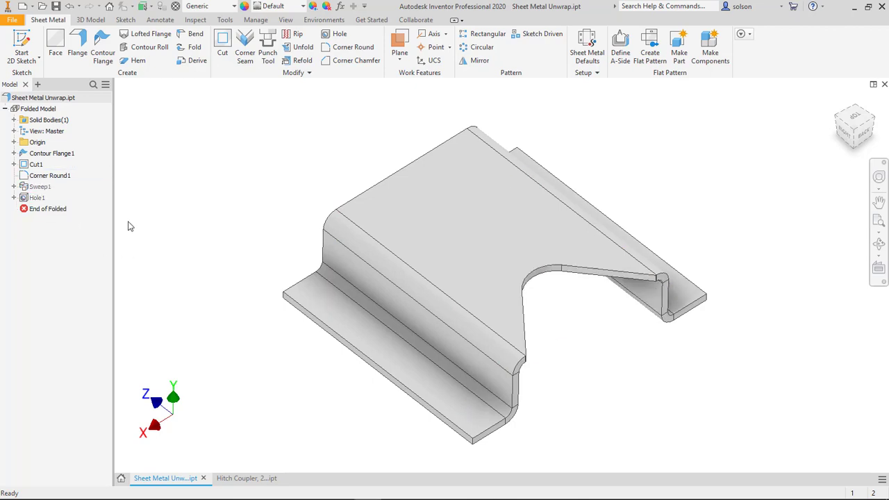
Step: Orbit the sheet metal part to view its back side
click(47, 132)
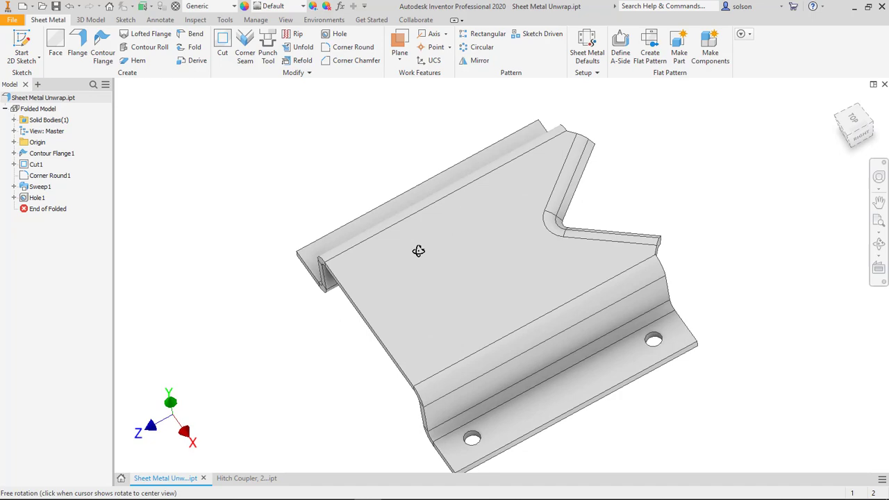
drag(418, 251, 443, 269)
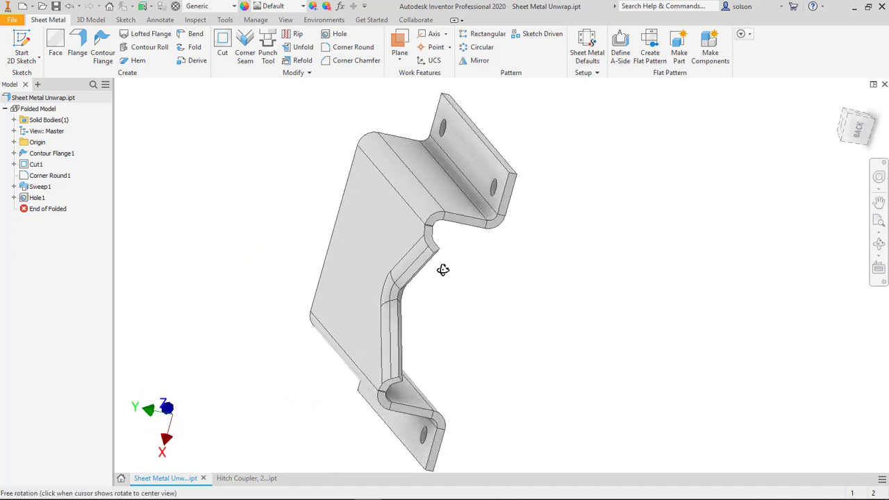
drag(443, 270, 478, 325)
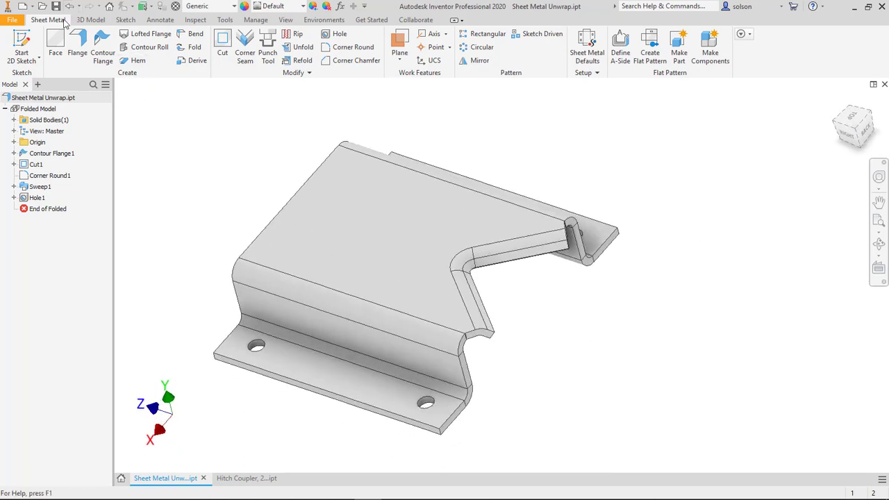
Step: In Unwrap on the 3D Model tab, pick a Linear Result edge, then clear it
click(90, 20)
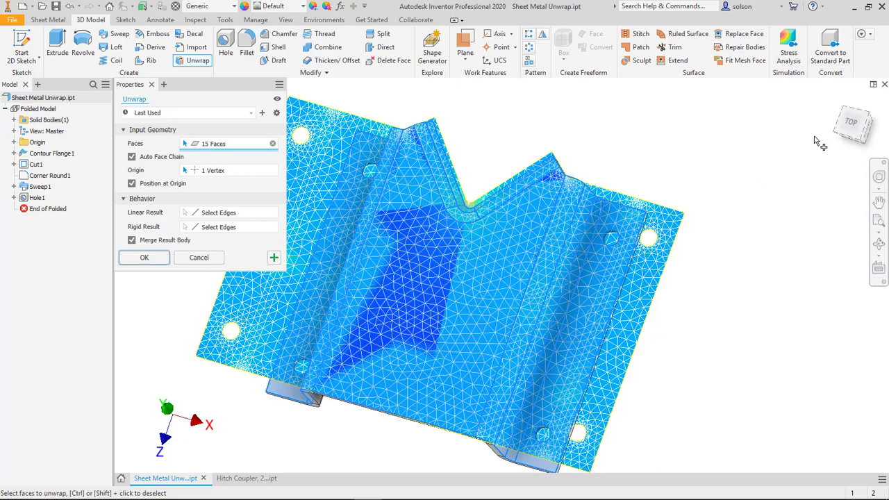
scroll(up, 3)
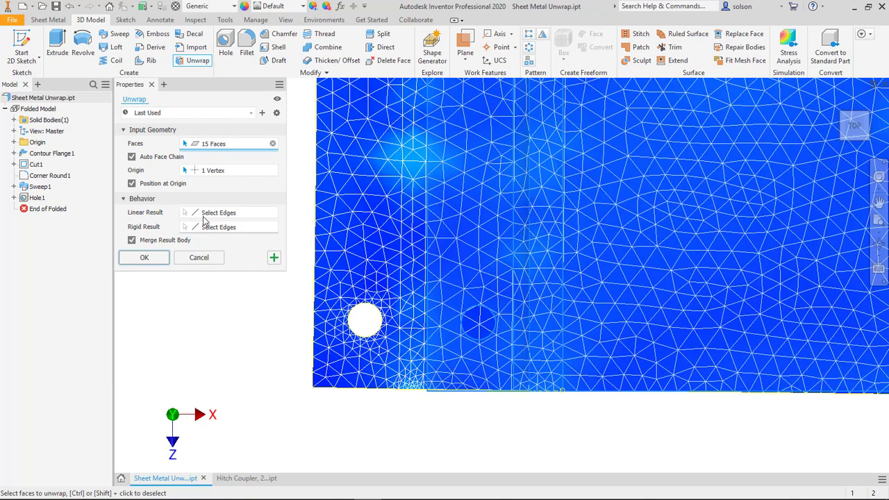
click(229, 226)
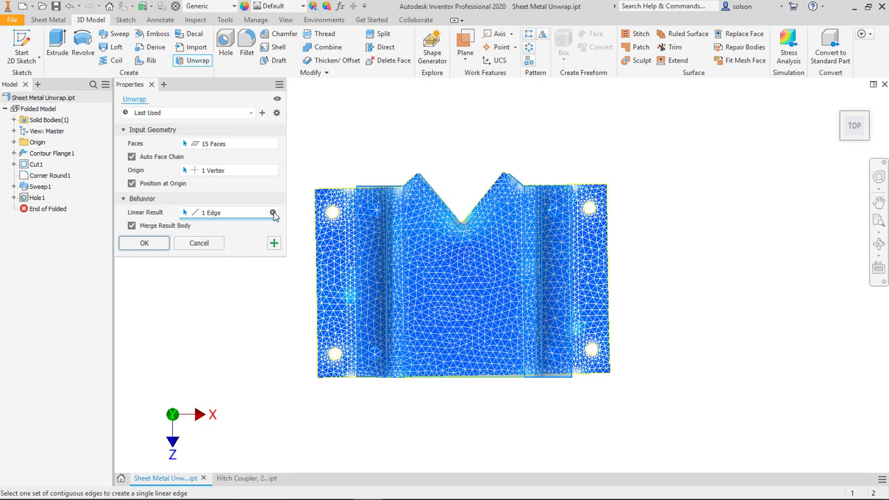
mouse_move(273, 213)
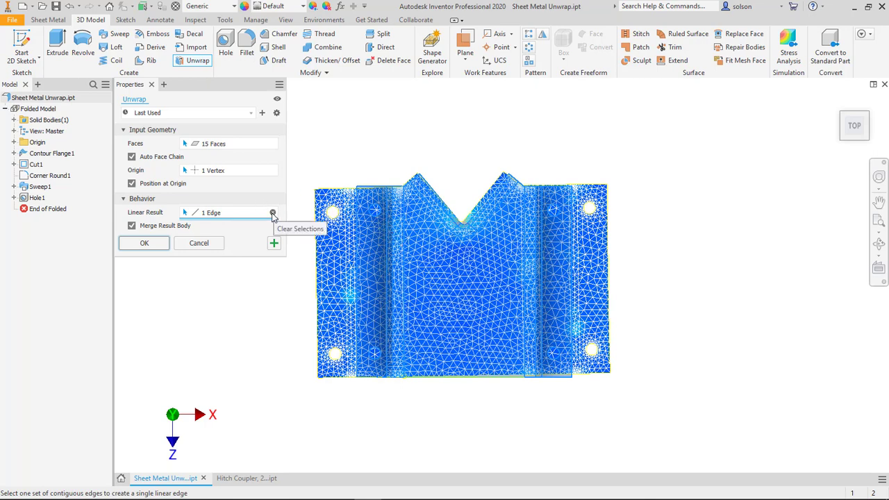
click(273, 212)
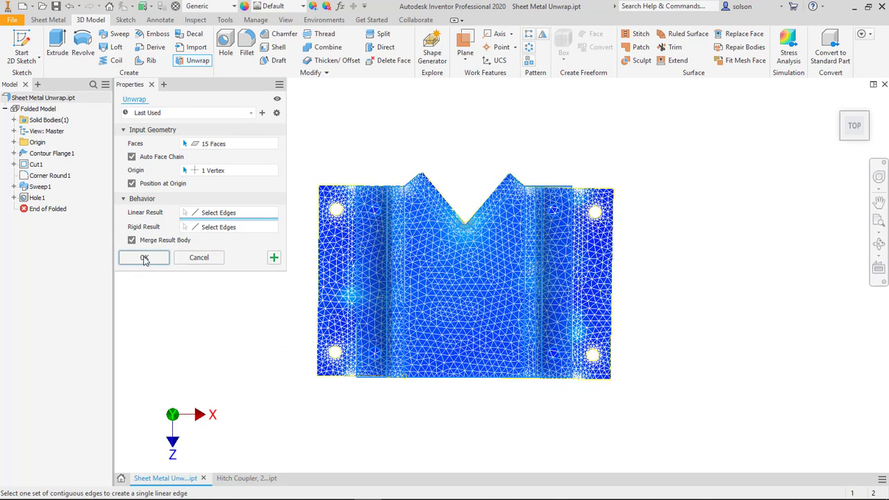
Step: Confirm the unwrap and activate the Unwrap1 Isolated view representation under View: Master
click(144, 257)
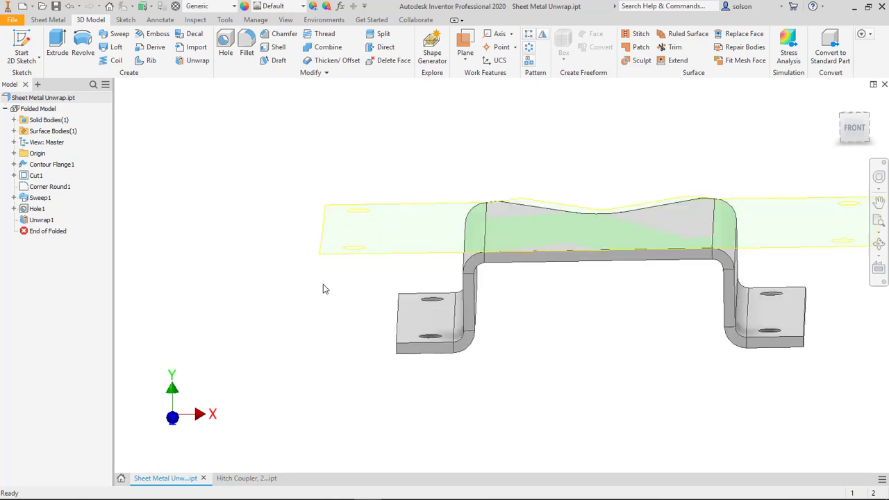
click(38, 152)
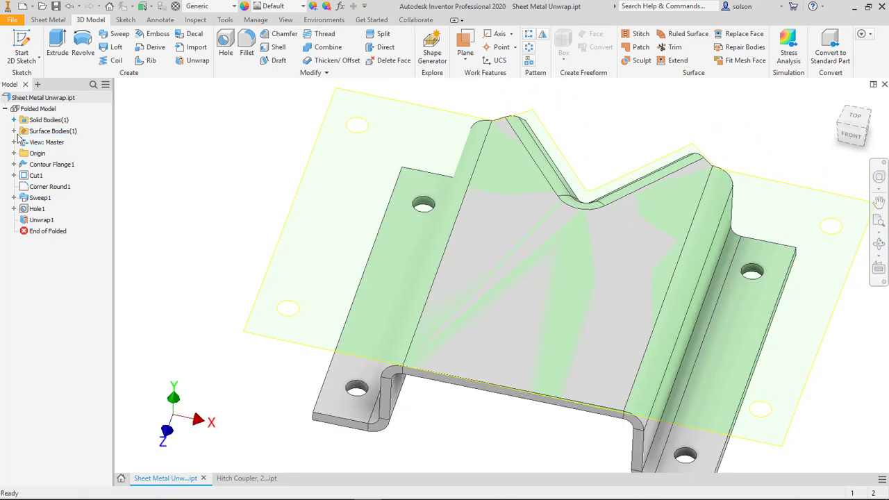
click(14, 142)
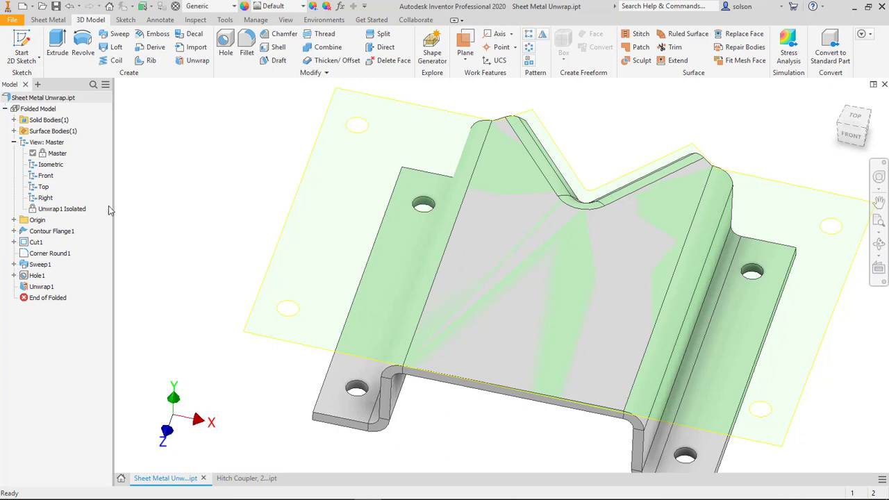
click(61, 208)
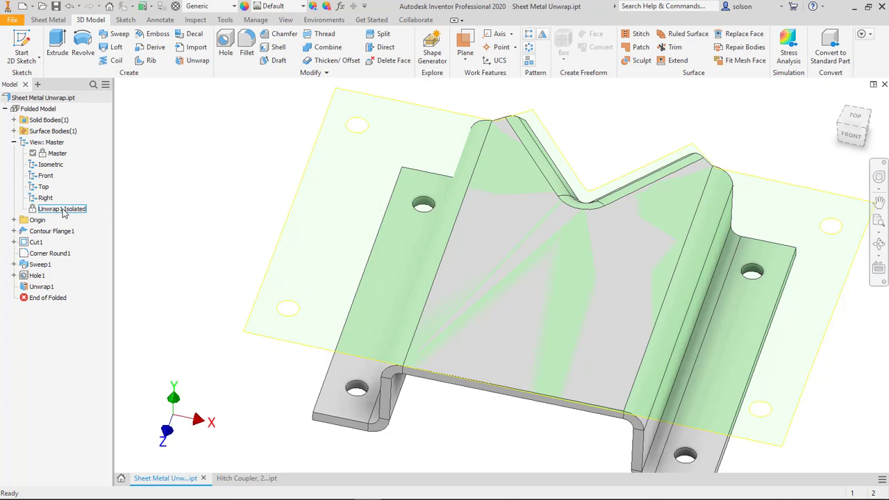
double_click(62, 208)
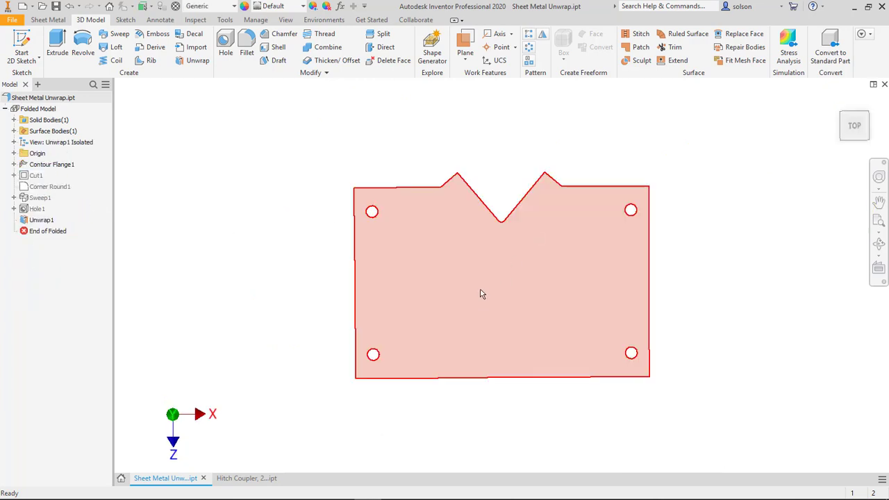
mouse_move(293, 271)
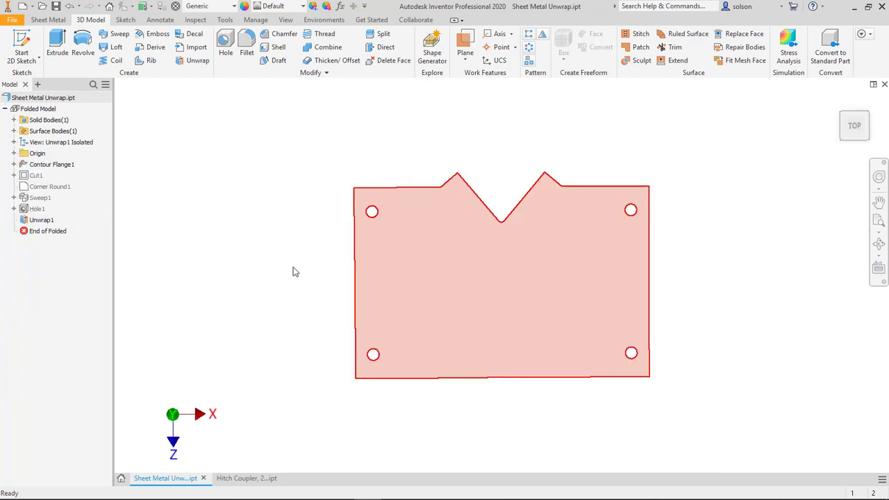
click(66, 142)
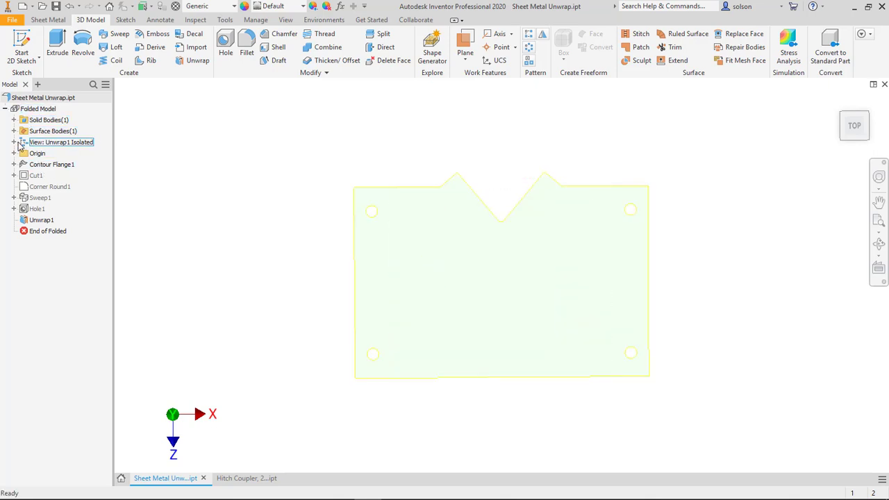
click(14, 142)
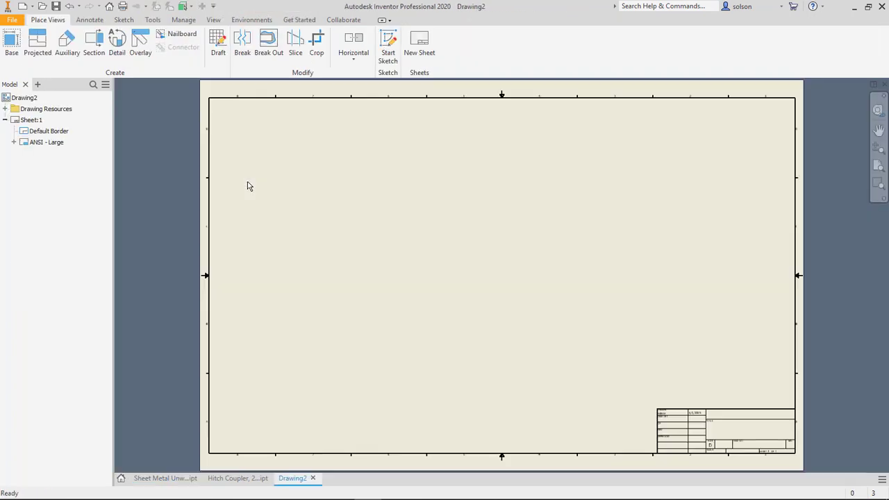
Step: Place base view VIEW1 from the Unwrap1 Isolated representation with Include Surface Bodies checked
click(11, 43)
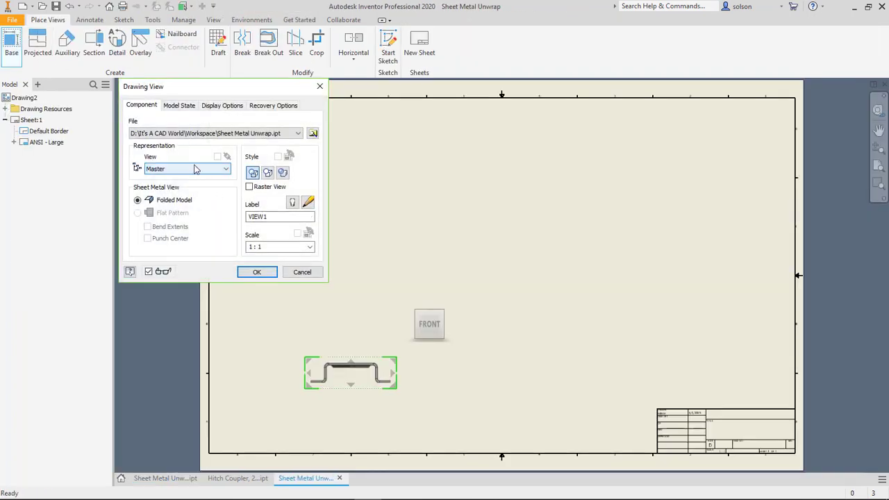
click(224, 169)
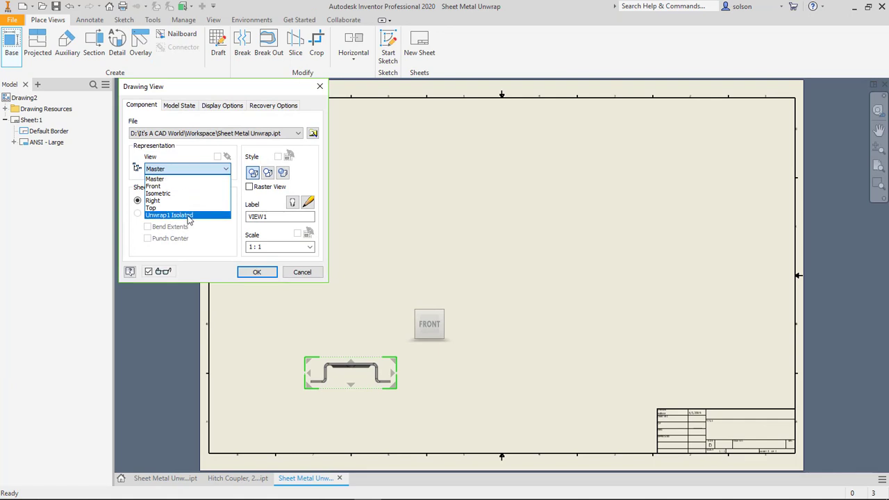
click(273, 105)
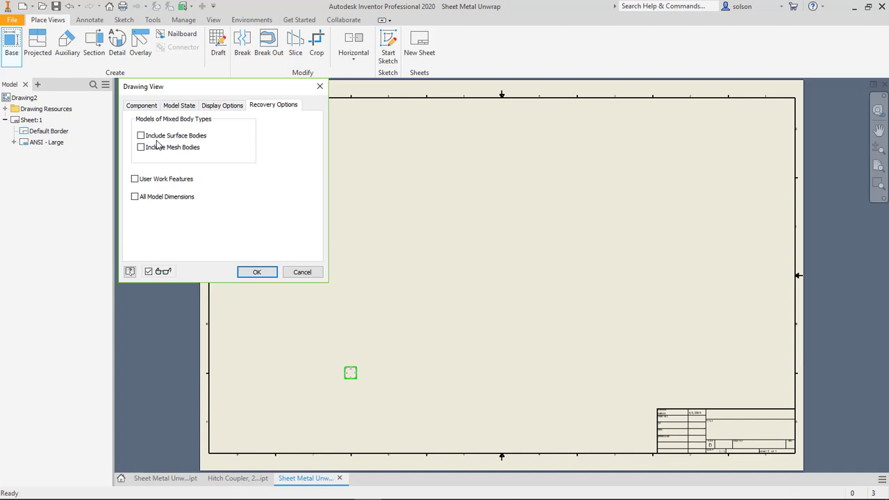
click(141, 135)
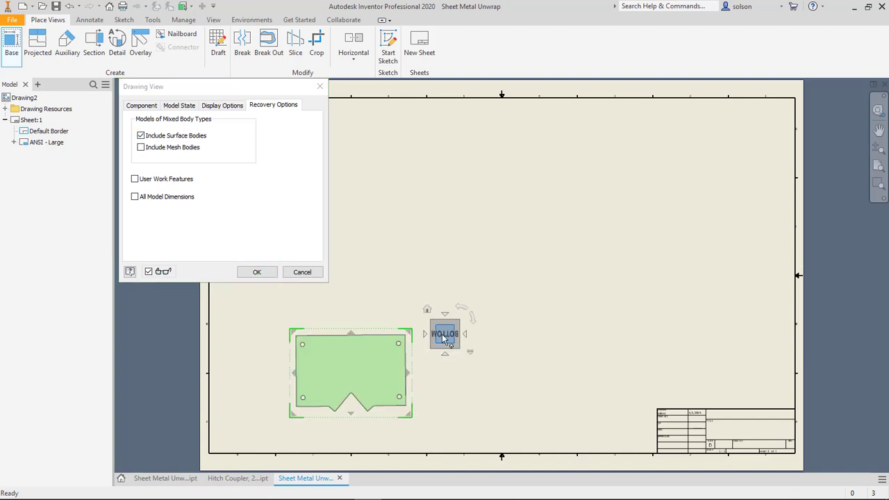
drag(445, 334, 444, 295)
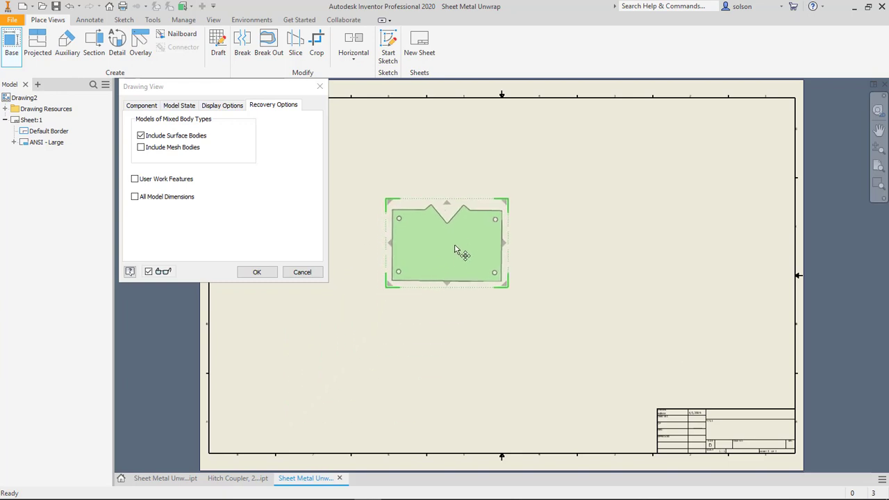
click(142, 105)
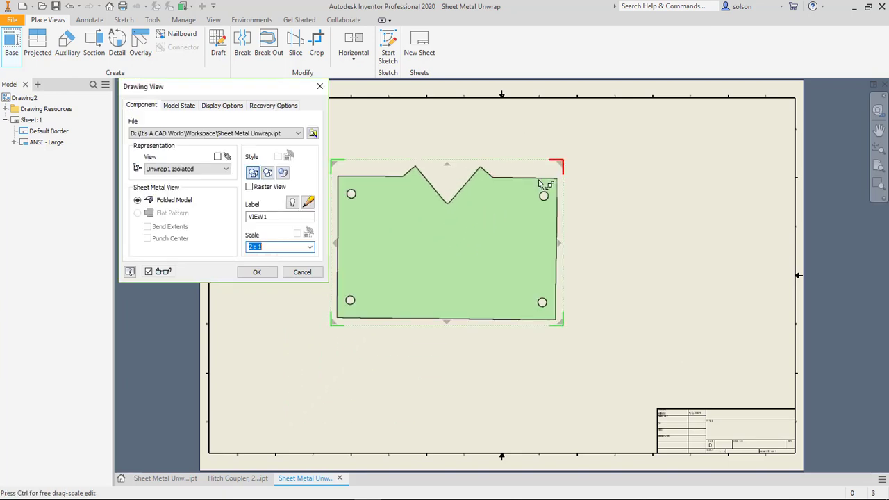
click(256, 272)
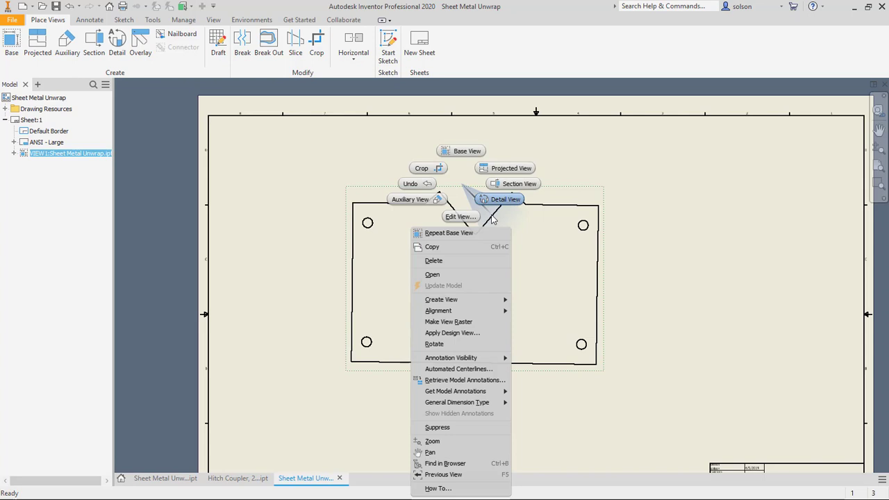
Step: Rotate VIEW1 level to its bottom edge and dimension the width below it
click(434, 344)
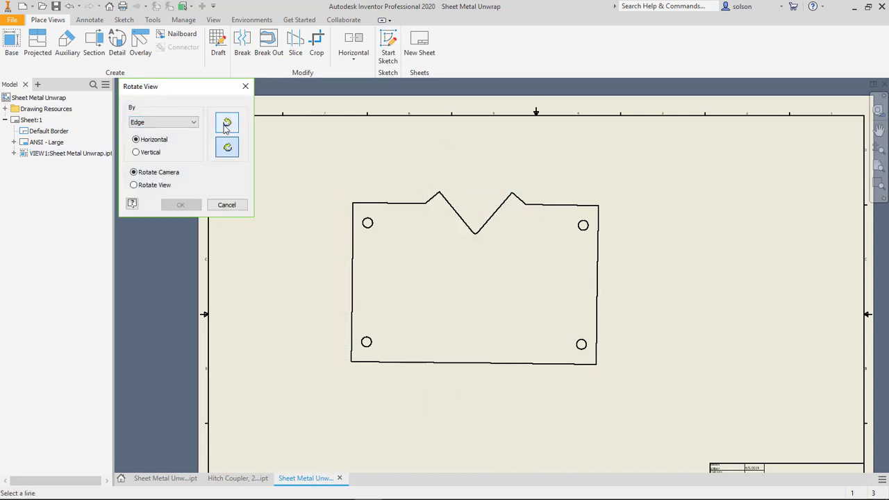
mouse_move(227, 145)
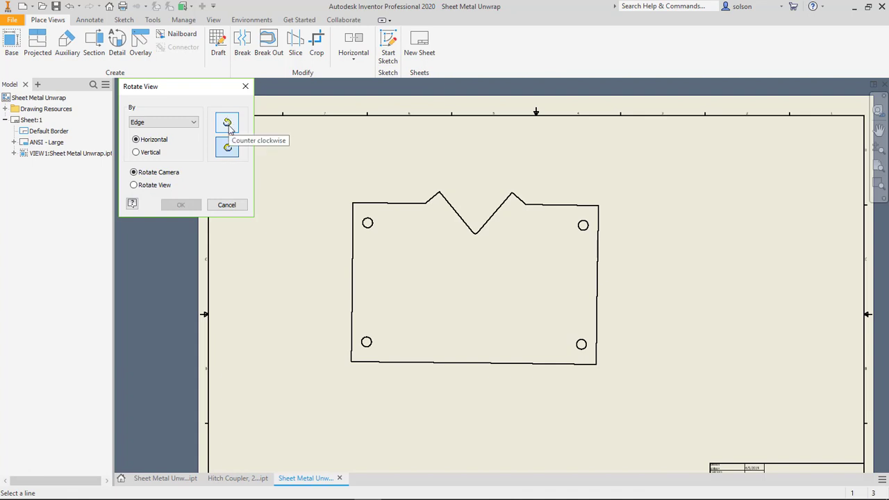
mouse_move(227, 148)
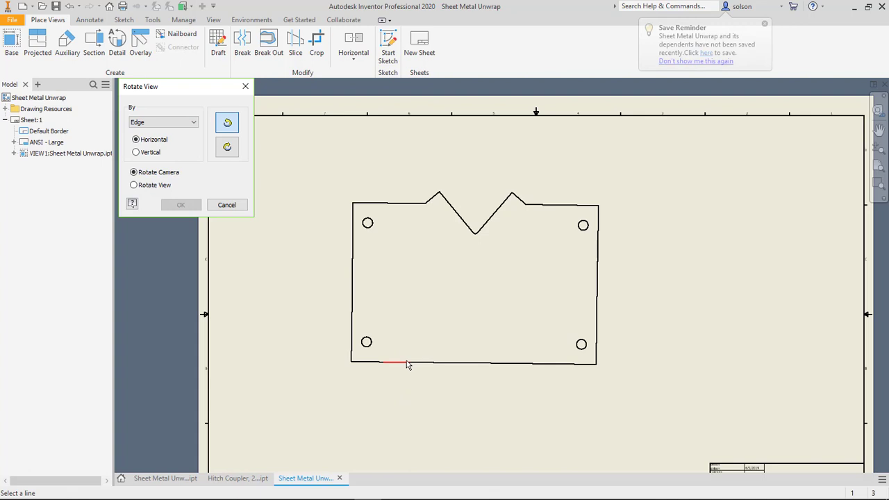
mouse_move(426, 363)
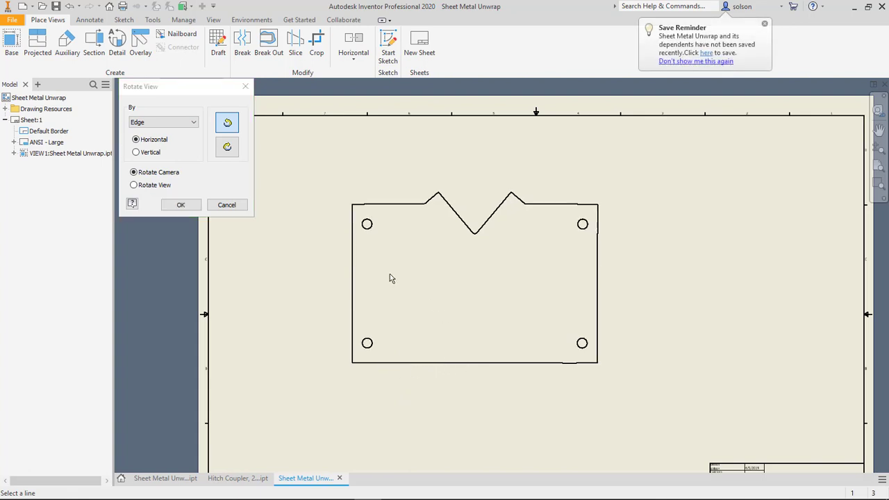
click(181, 205)
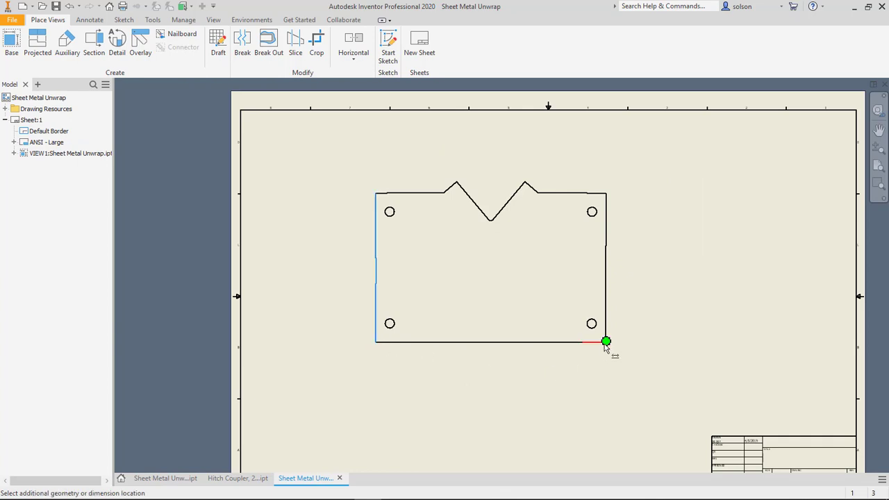
click(606, 341)
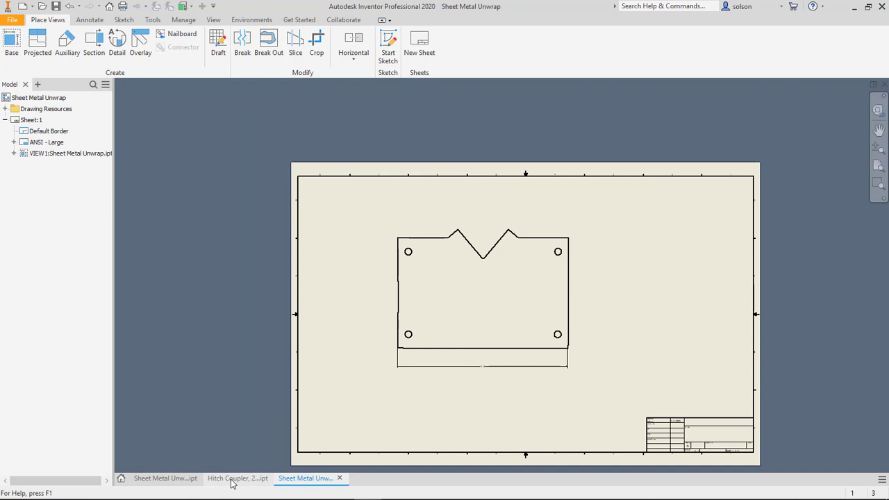
Step: Switch to the Hitch Coupler part and orbit it to side and three-quarter views
click(238, 478)
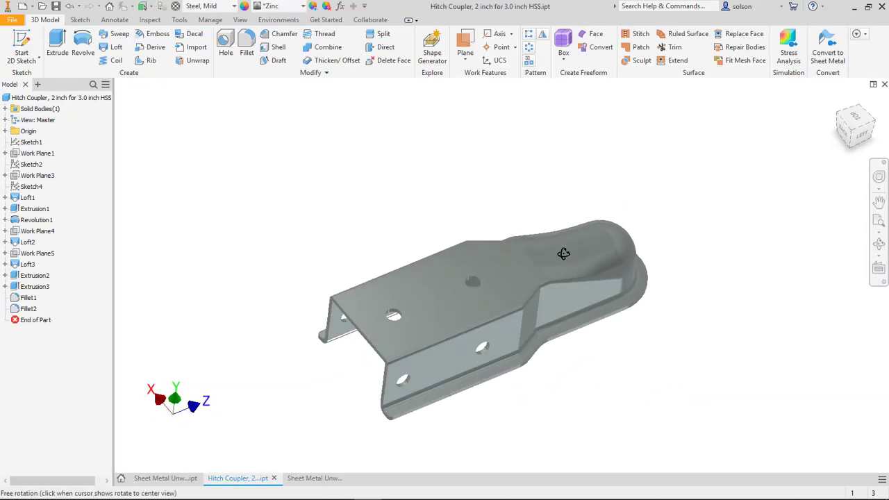
drag(562, 254, 243, 246)
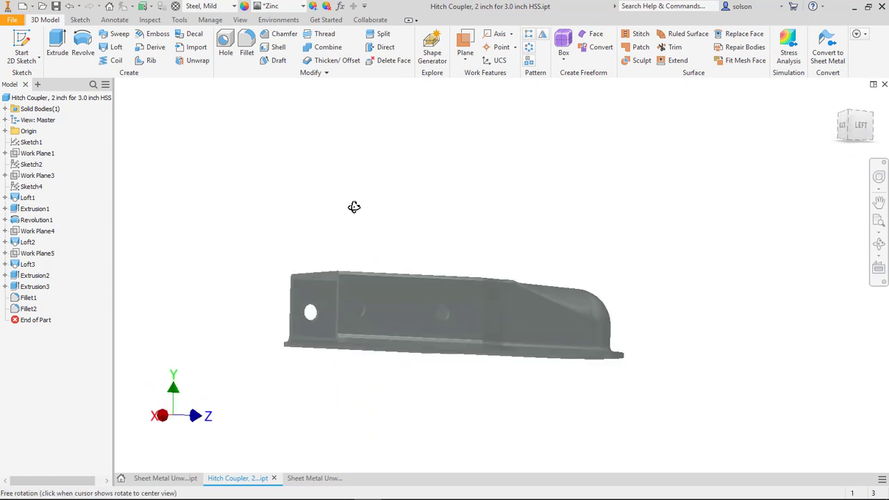
drag(354, 207, 255, 226)
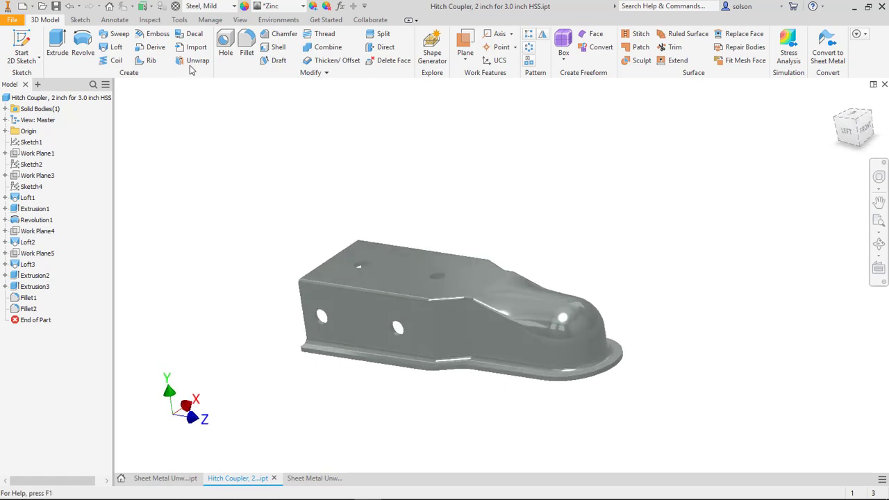
click(197, 61)
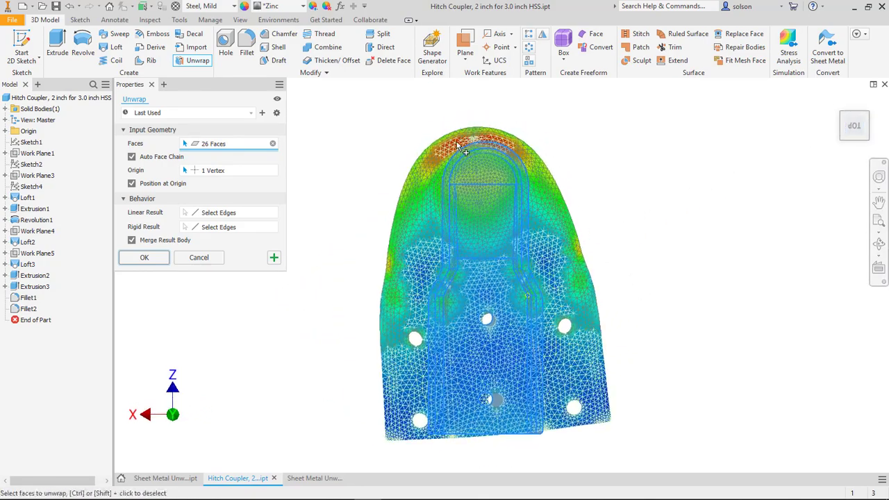
Step: Unwrap the 26 coupler faces chained with Auto Face Chain into Unwrap1
scroll(up, 3)
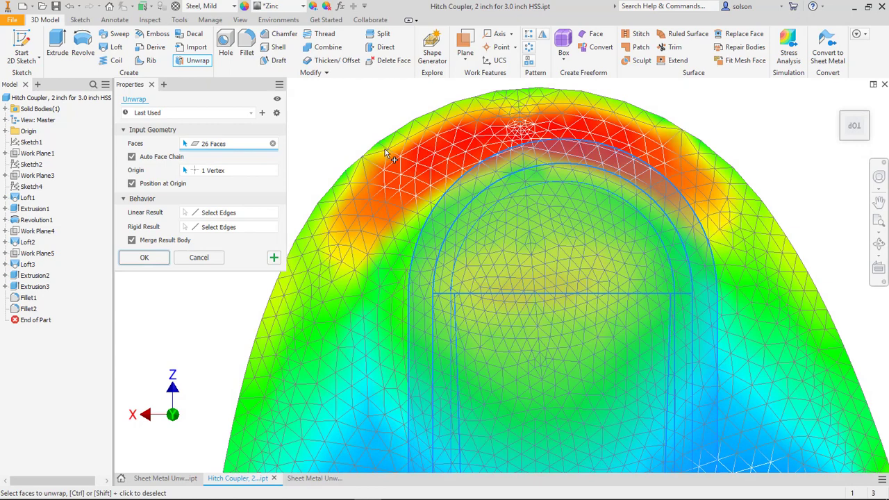
mouse_move(629, 145)
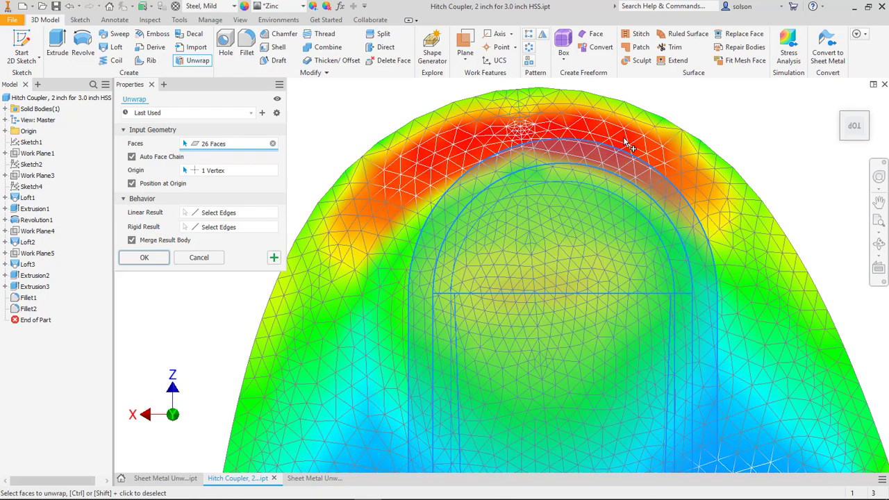
mouse_move(621, 278)
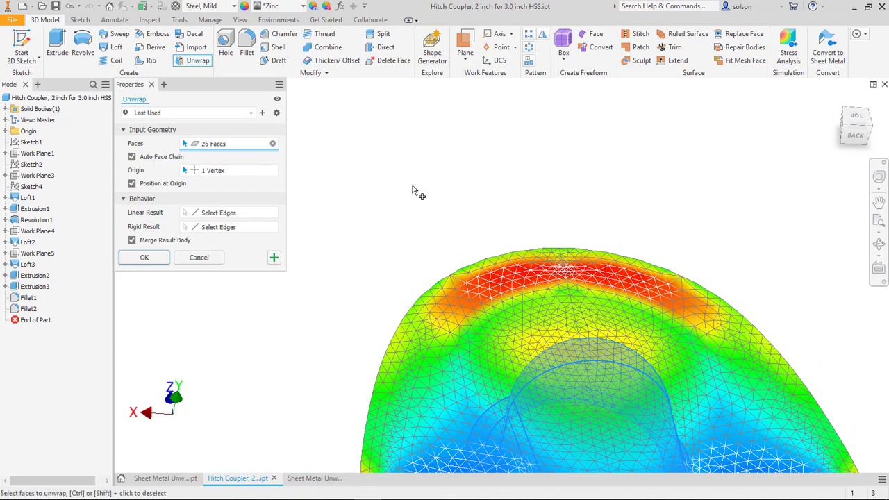
mouse_move(182, 251)
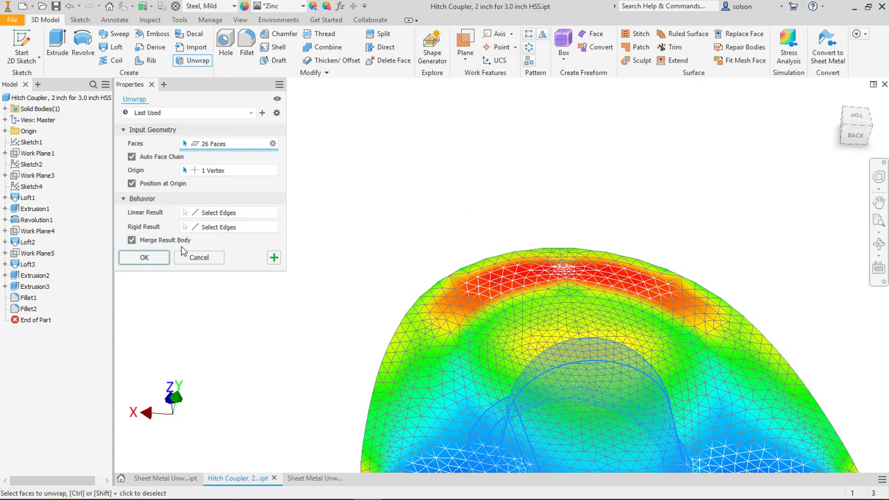
click(143, 257)
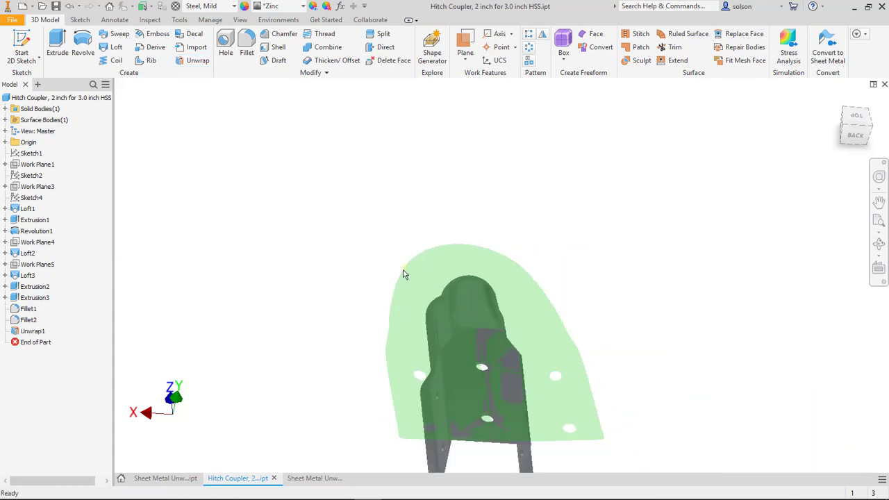
drag(405, 274, 297, 259)
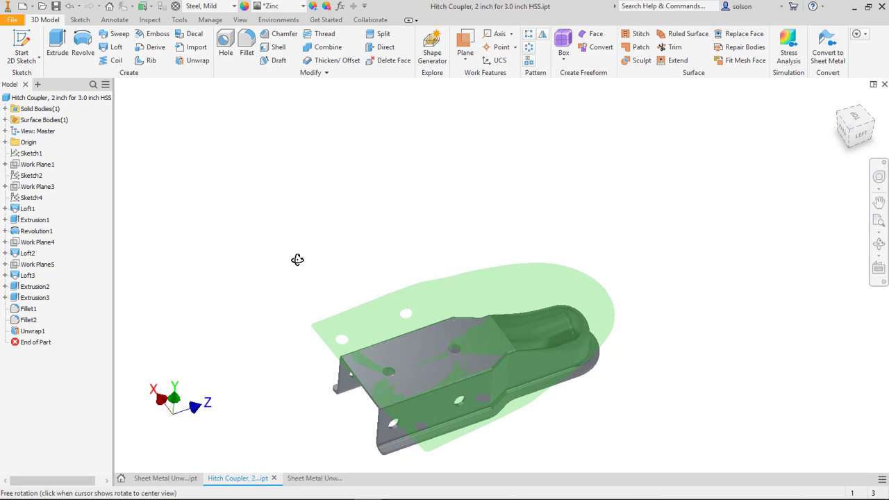
drag(298, 260, 483, 192)
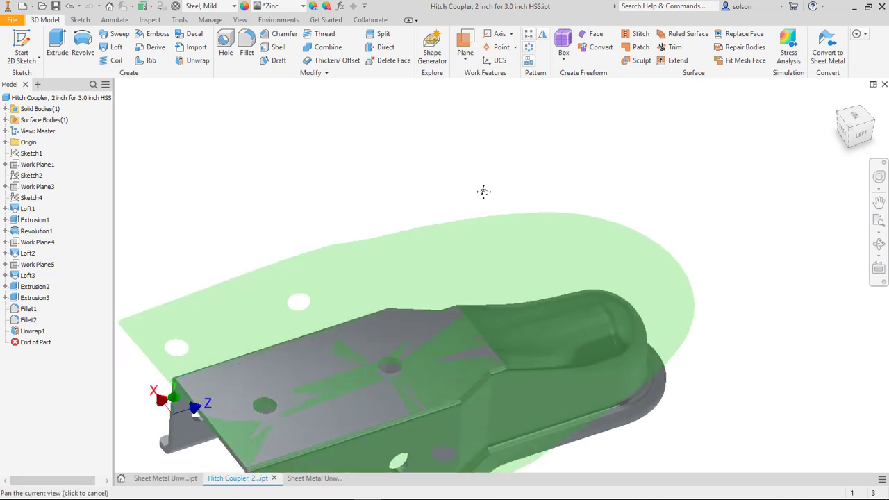